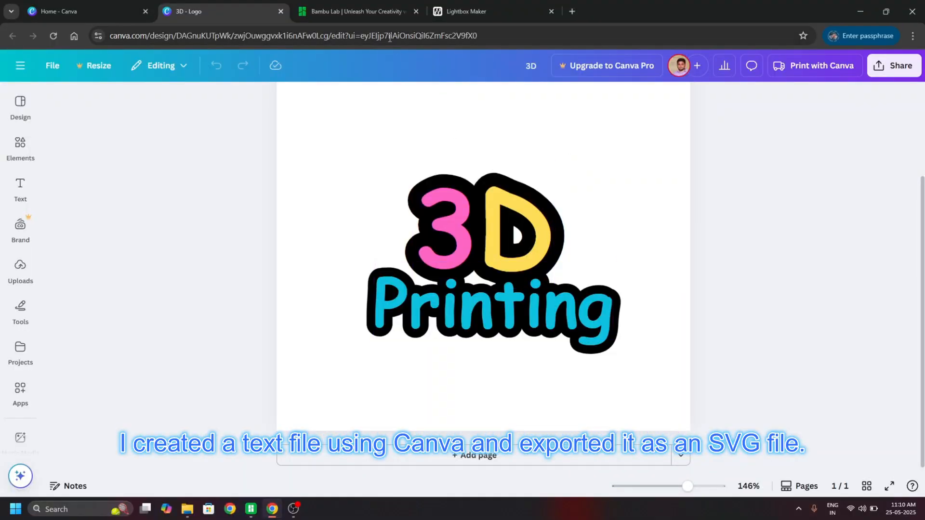
Step: Go to MakerLab's Lightbox Maker and scroll down to the My List of saved projects
left_click(361, 11)
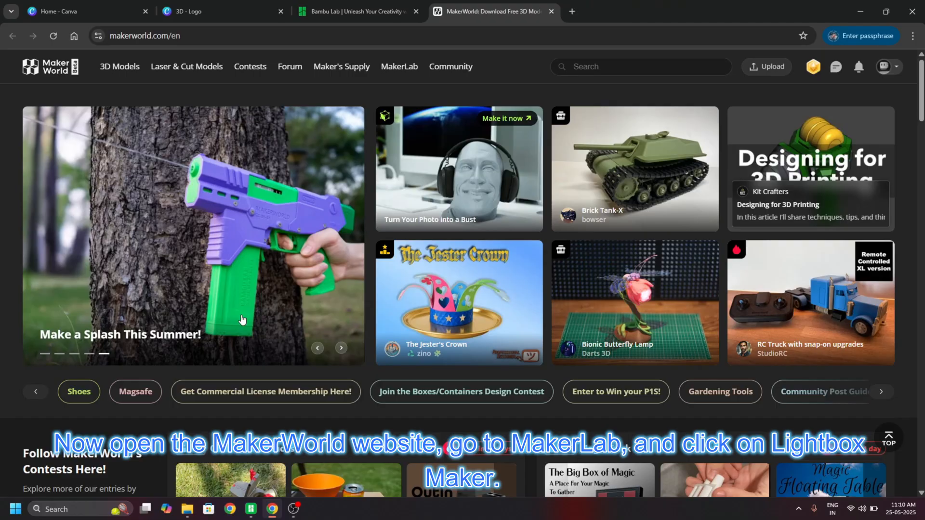
mouse_move(399, 77)
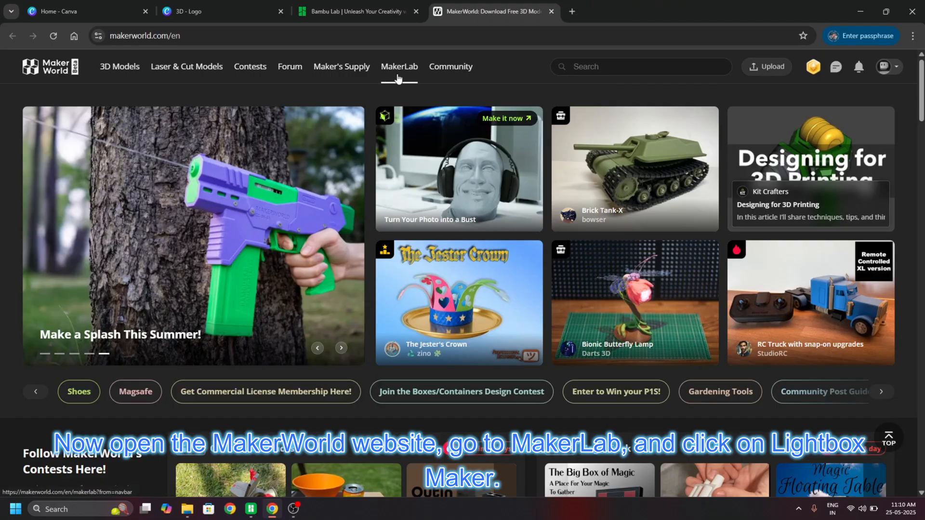
left_click(399, 67)
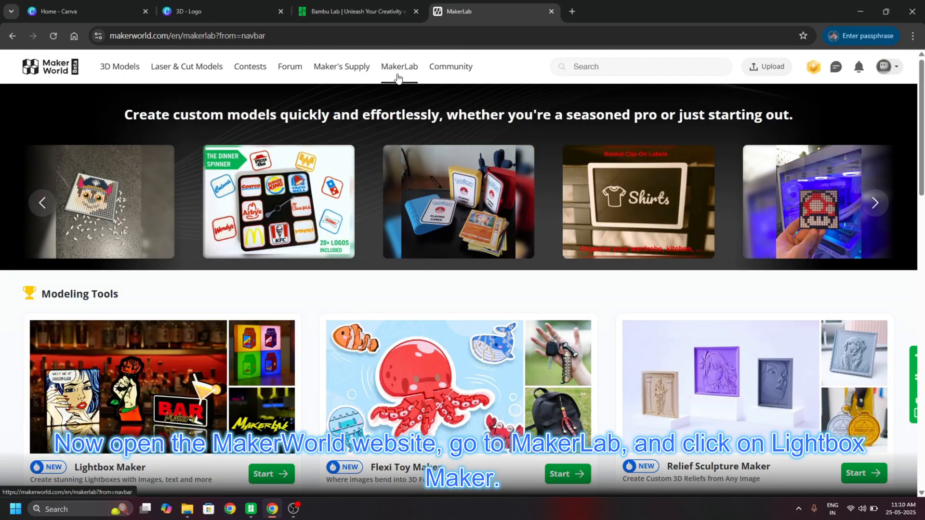
scroll("down", 3)
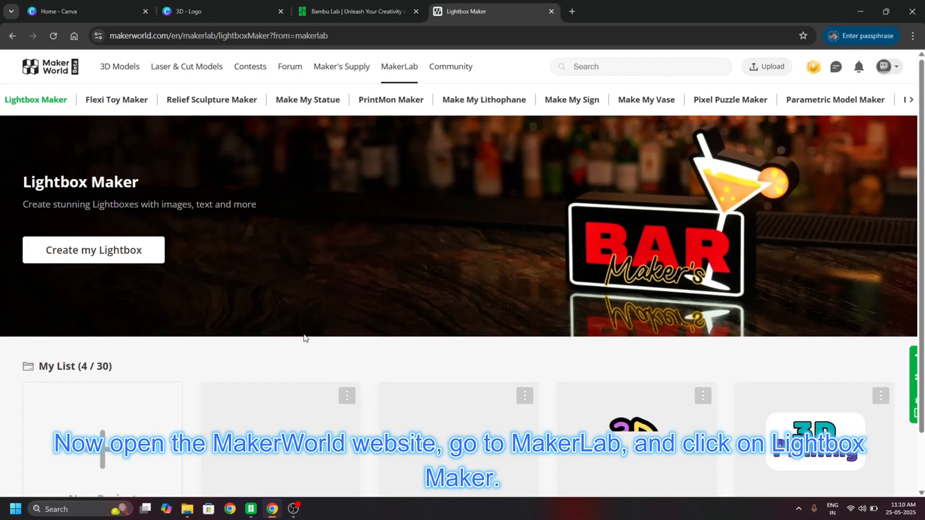
scroll("down", 3)
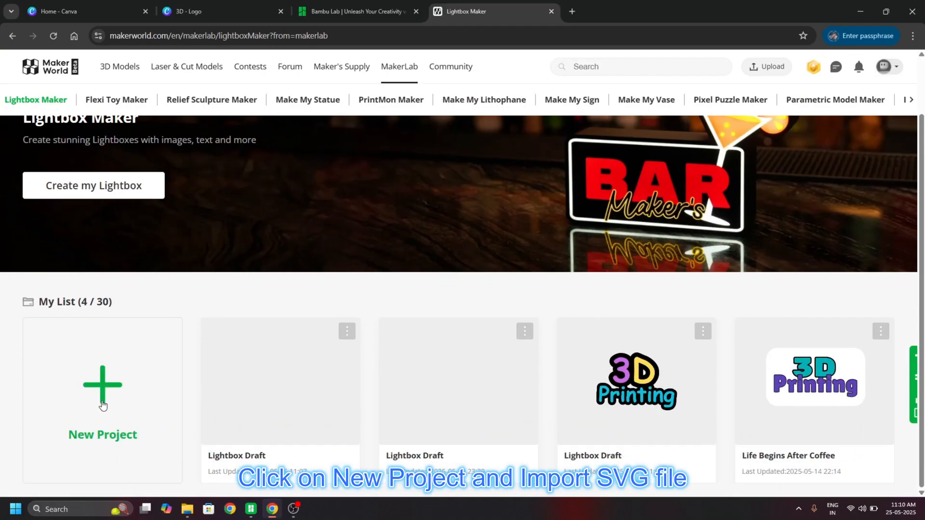
Step: Create a new project, upload the 3D Printing logo SVG and confirm it without cropping
left_click(102, 386)
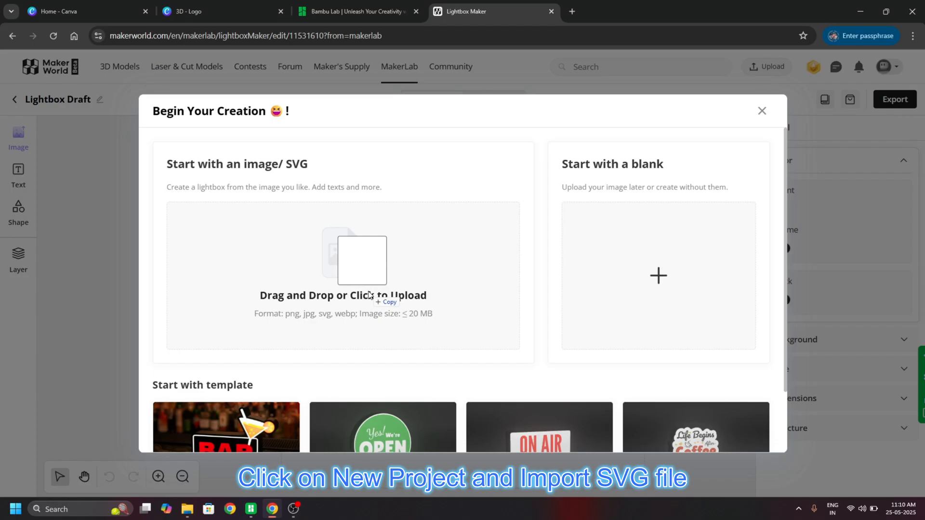
left_click(343, 260)
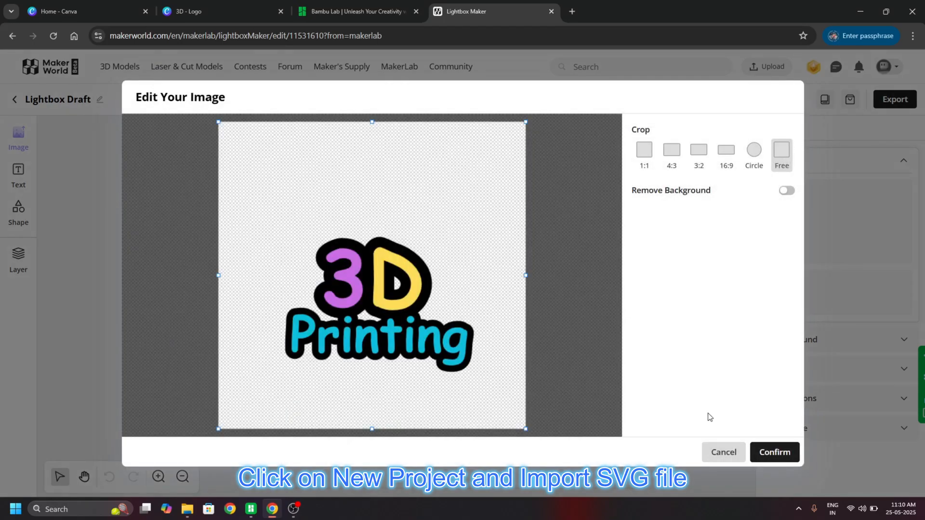
left_click(774, 453)
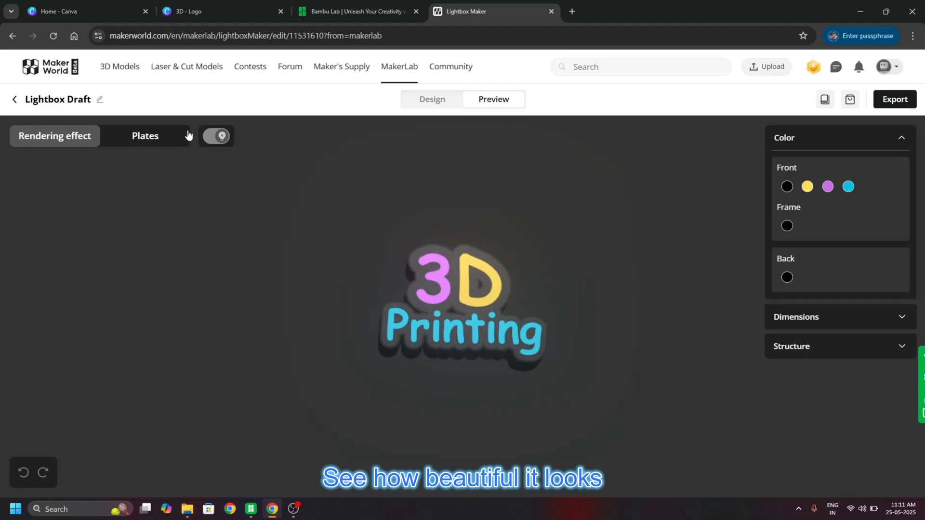
Step: Show the Plates preview of the lightbox and start its export
left_click(145, 136)
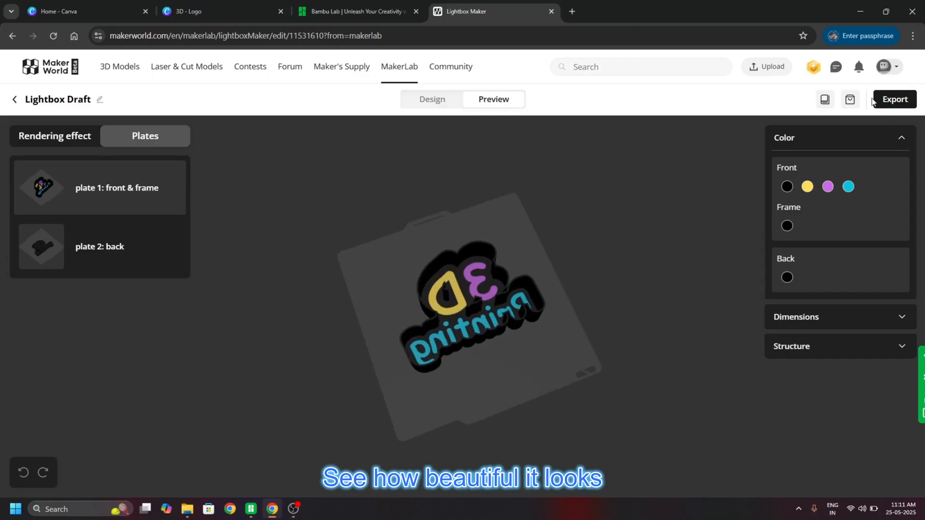
left_click(894, 99)
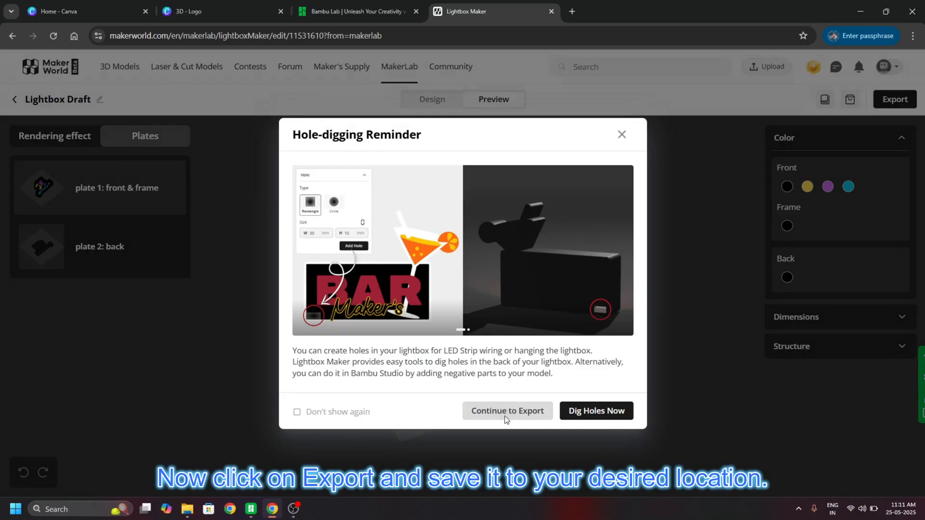
Step: Continue past the hole reminder, confirm A1 printer with 0.4 nozzle, and download the model
left_click(508, 411)
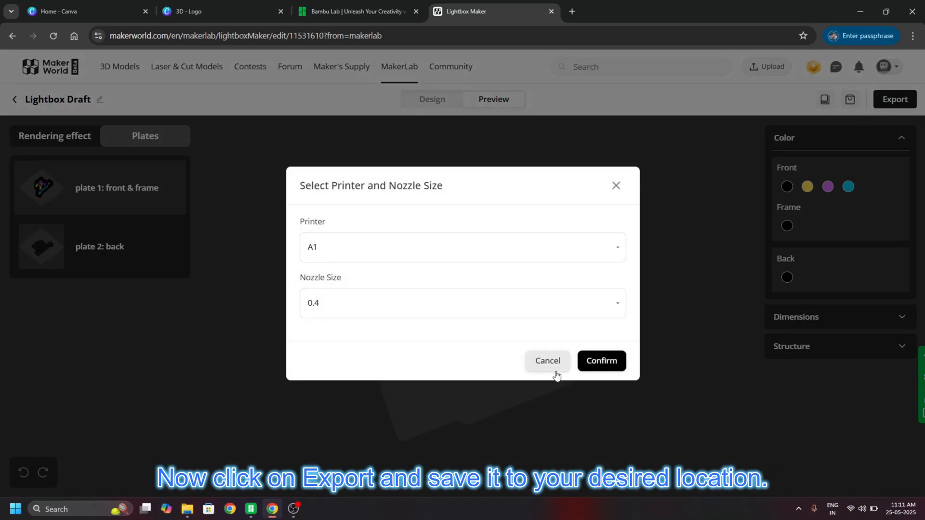
left_click(601, 360)
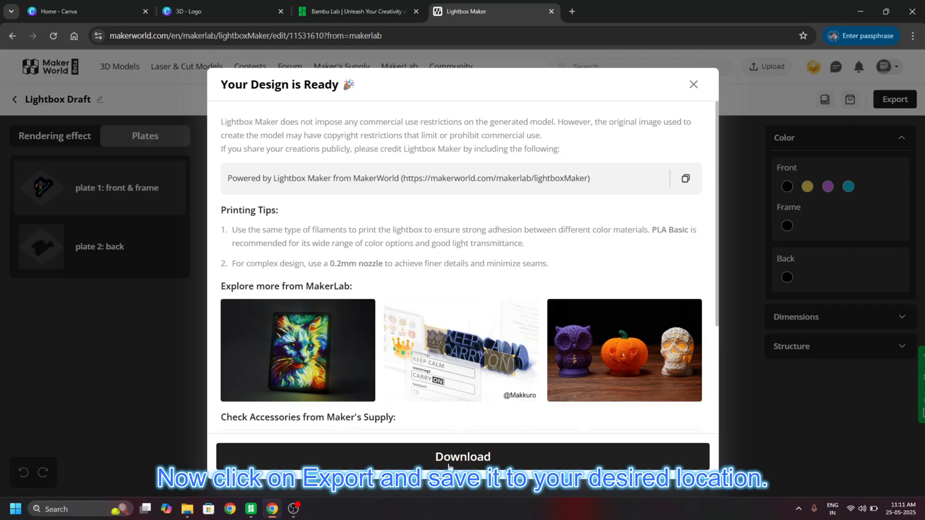
left_click(463, 457)
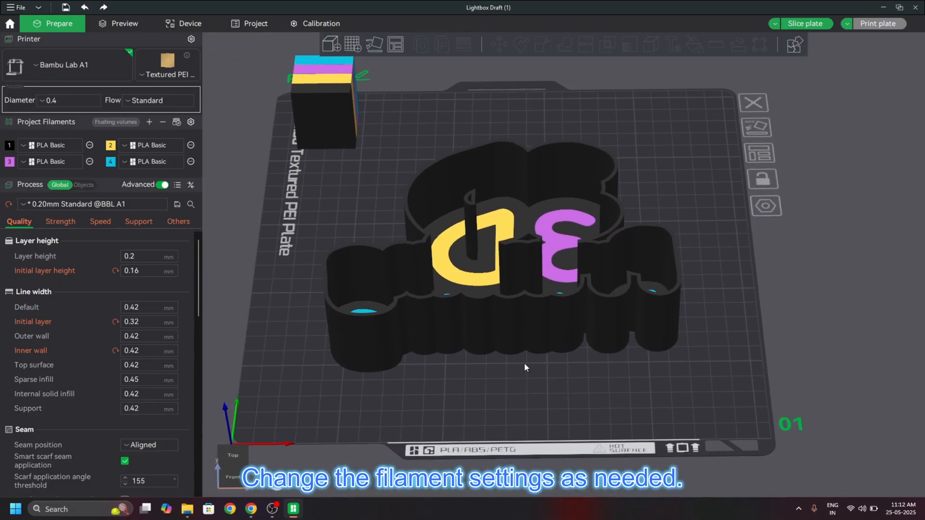
Step: Adjust the project filament and layer settings in Bambu Studio's sidebar
left_click(48, 145)
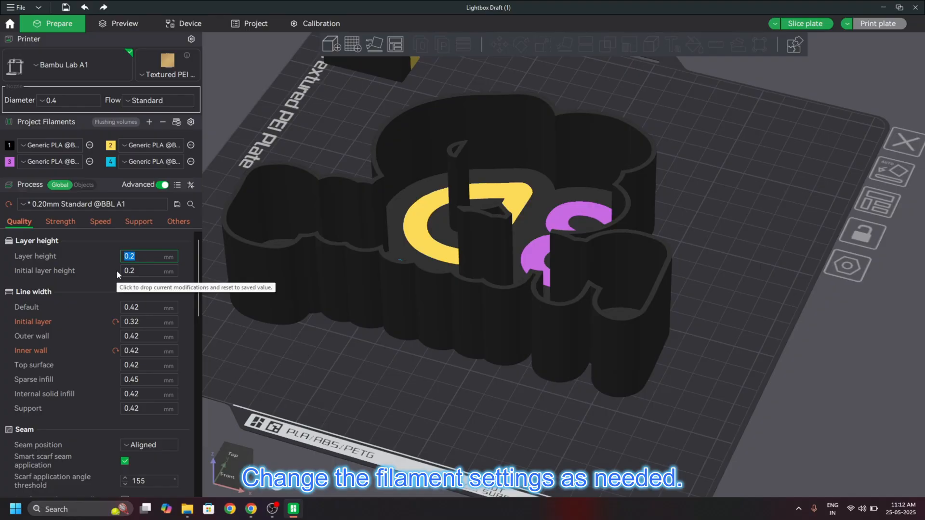
mouse_move(67, 221)
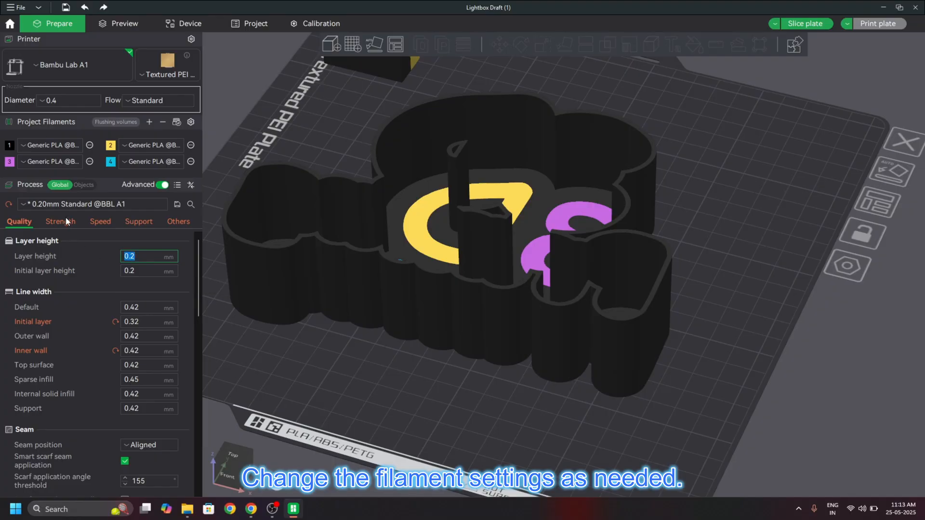
mouse_move(859, 6)
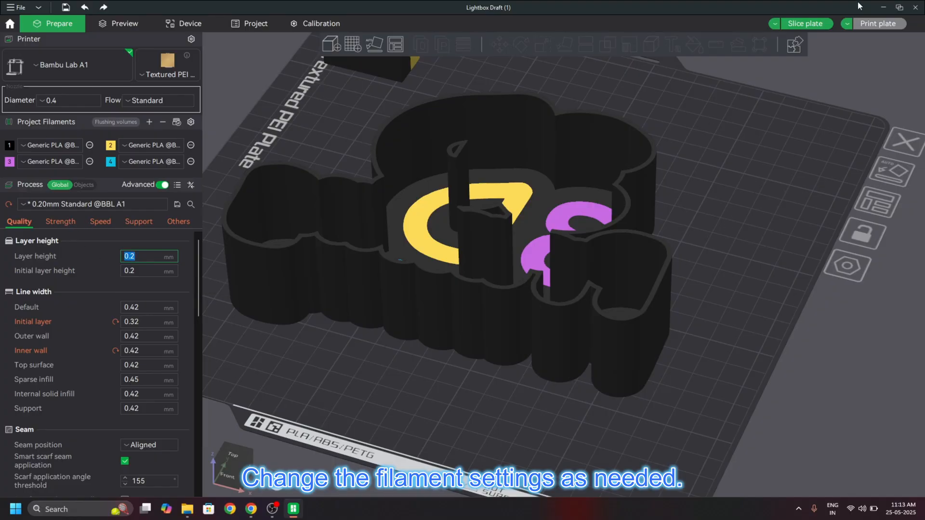
Step: Slice the lightbox plate, then return to the Prepare view
left_click(809, 23)
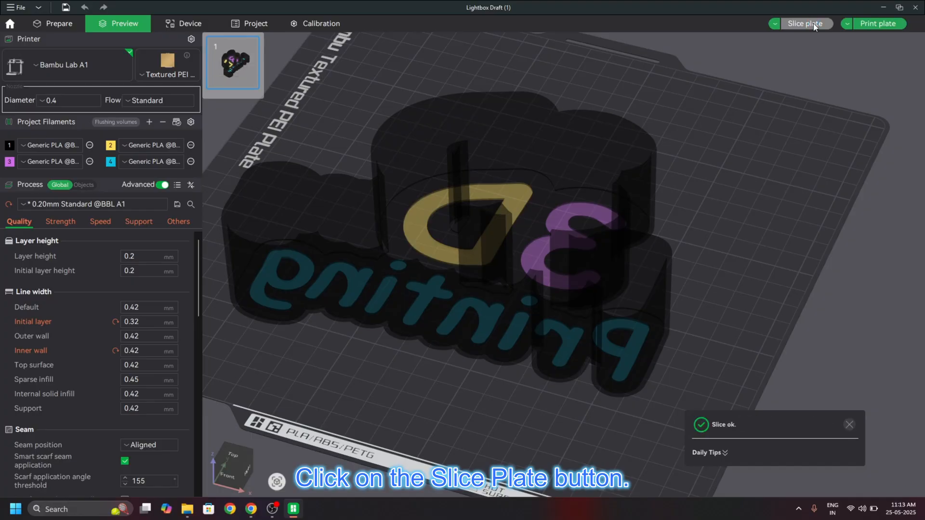
left_click(807, 23)
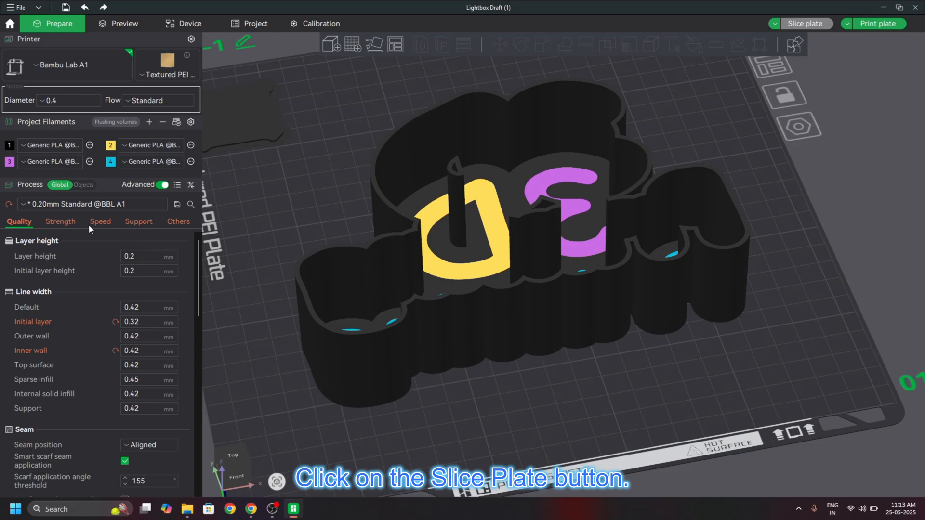
Step: Set the initial layer speed to 30 mm/s and slice the plate again
left_click(100, 222)
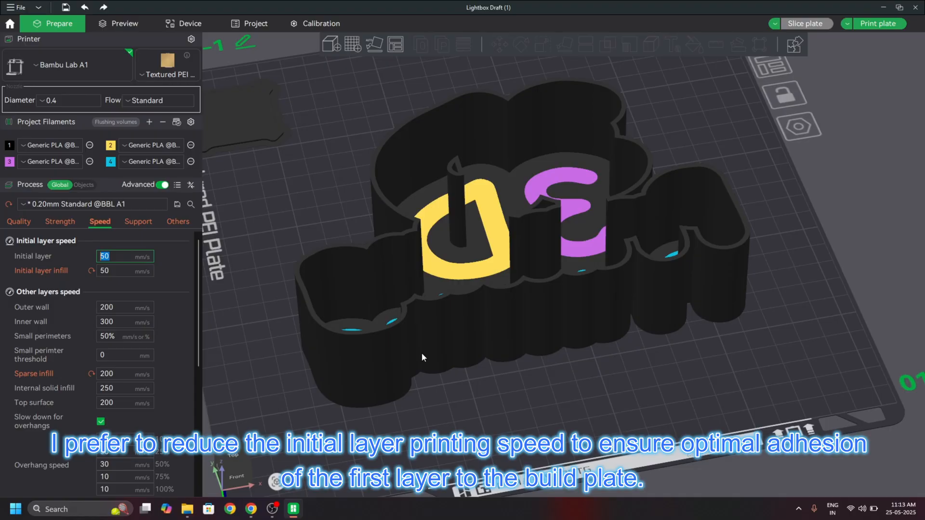
type("30")
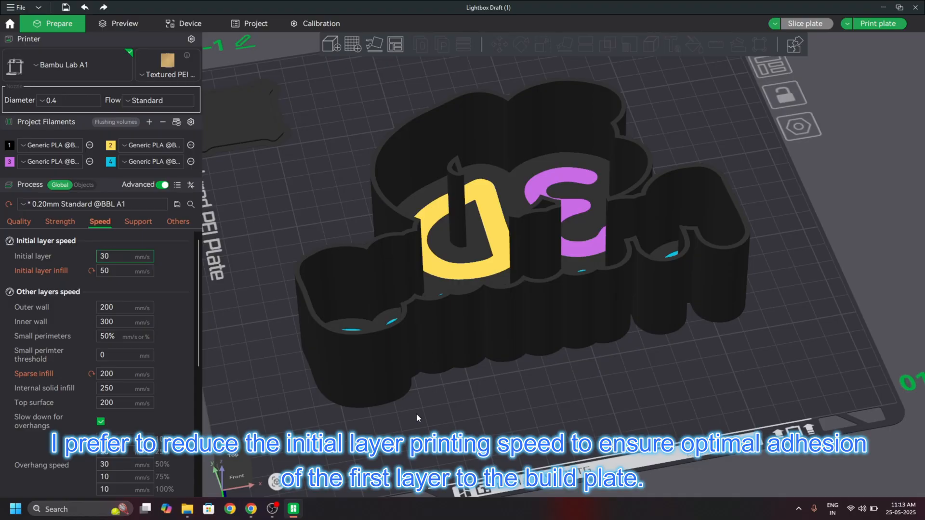
left_click(808, 24)
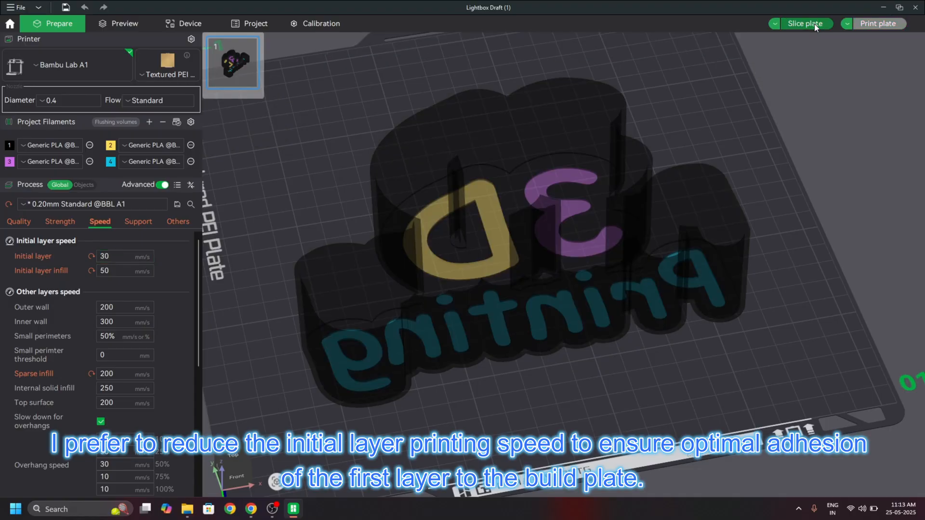
left_click(807, 23)
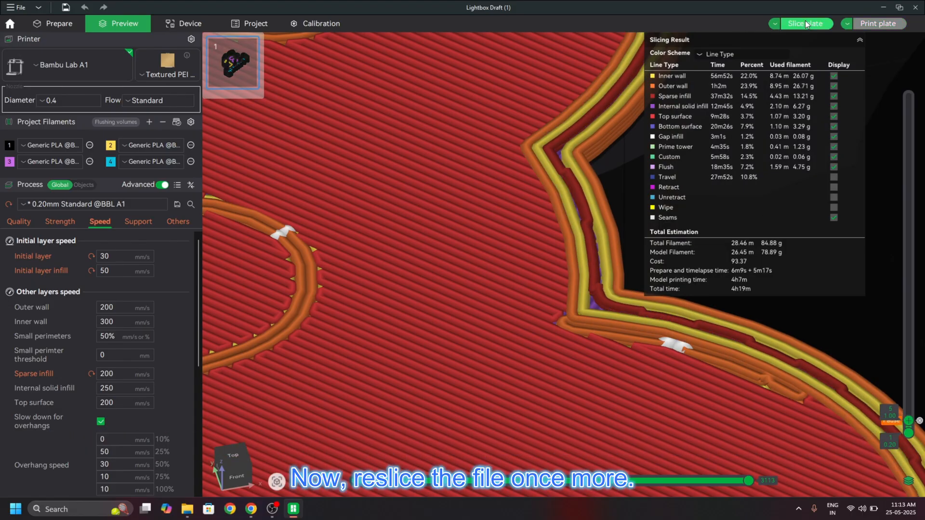
Step: Reslice once more and browse the Color Scheme options for the sliced preview
left_click(808, 23)
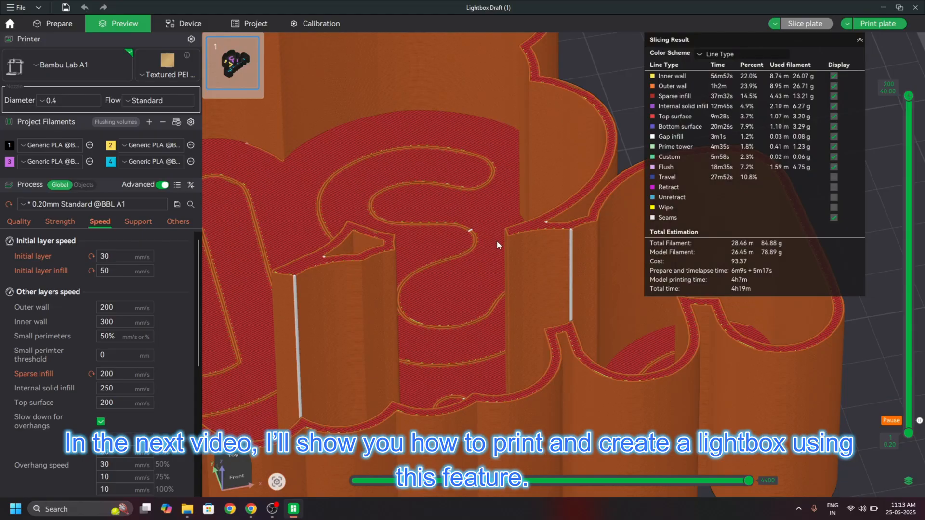
left_click(718, 54)
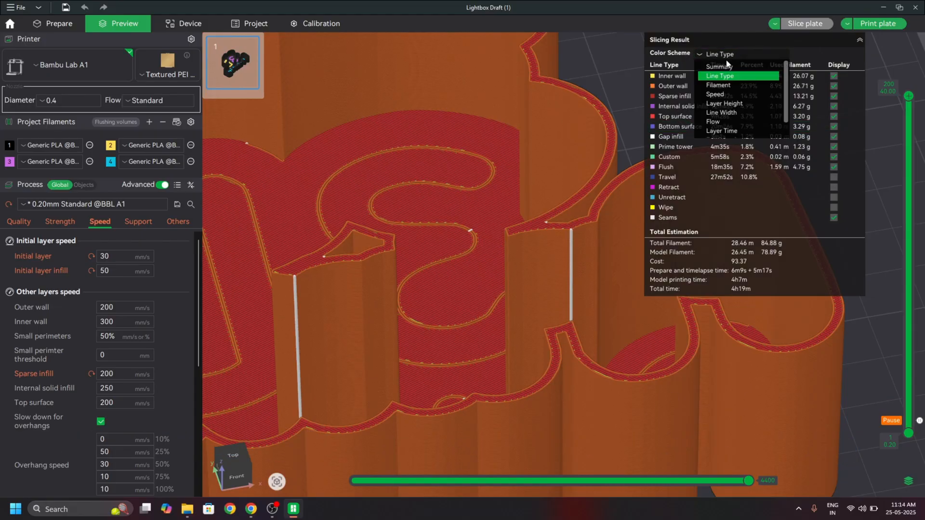